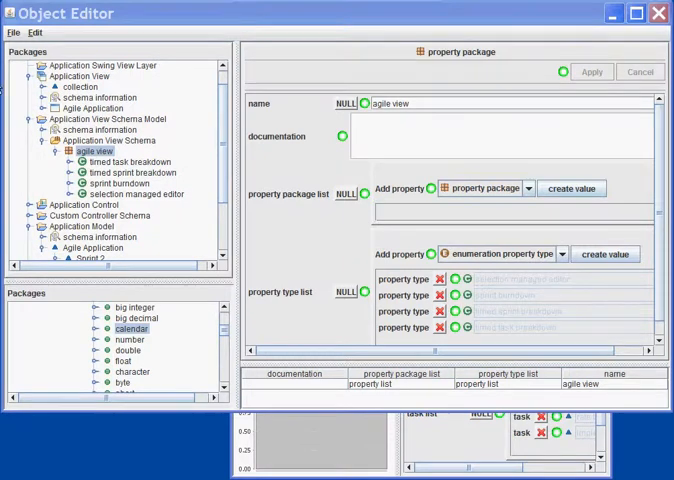
Add a property collection type named 'burndown chart' to agile view.
left_click(563, 254)
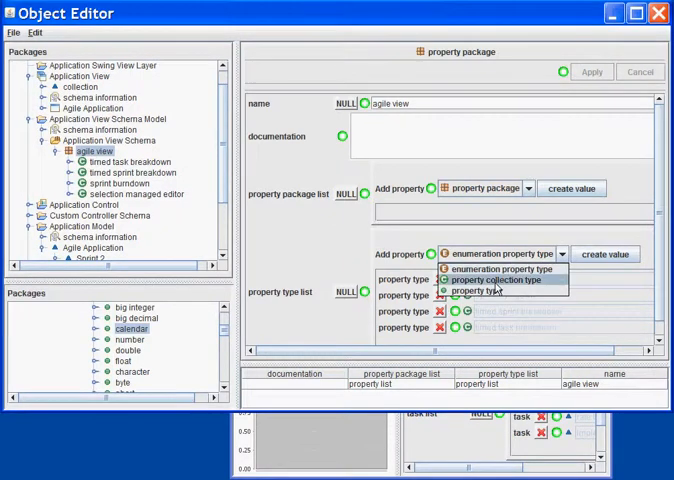
left_click(494, 280)
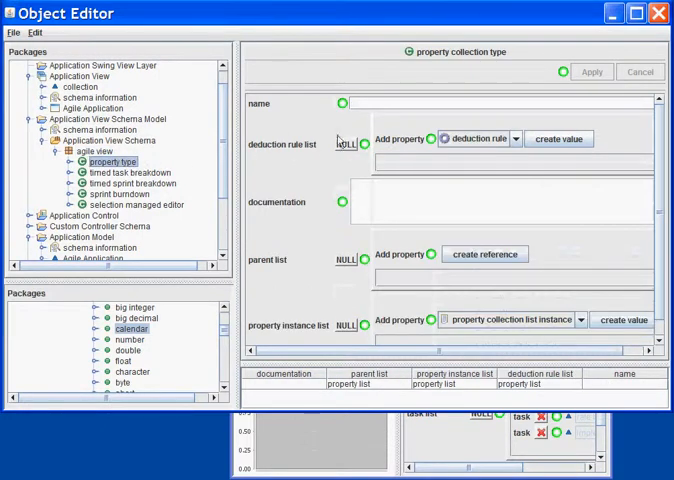
type("burndown chart")
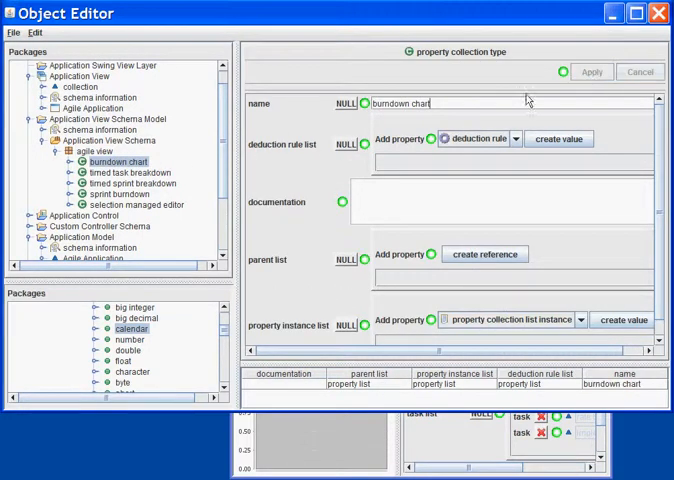
mouse_move(225, 334)
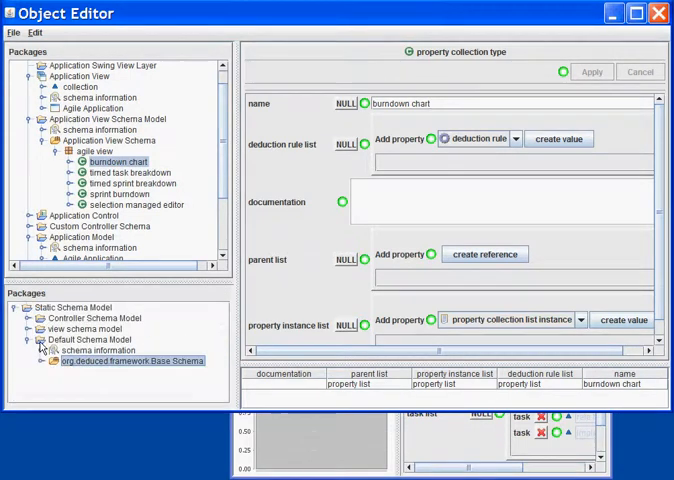
Set quick chart panel from the view schema model as the chart's parent.
left_click(40, 329)
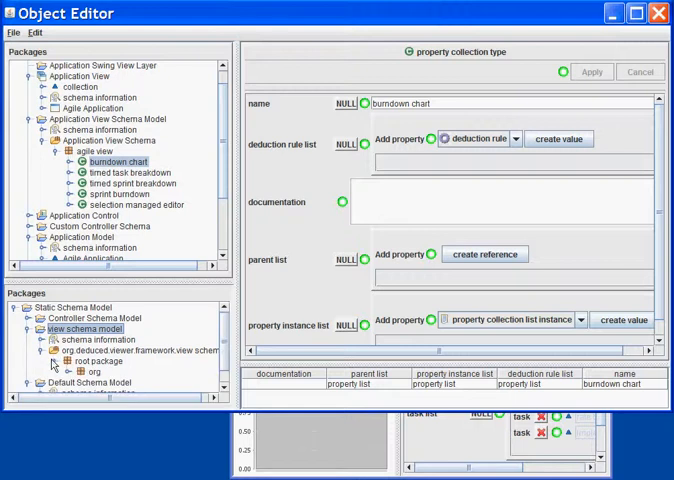
left_click(56, 351)
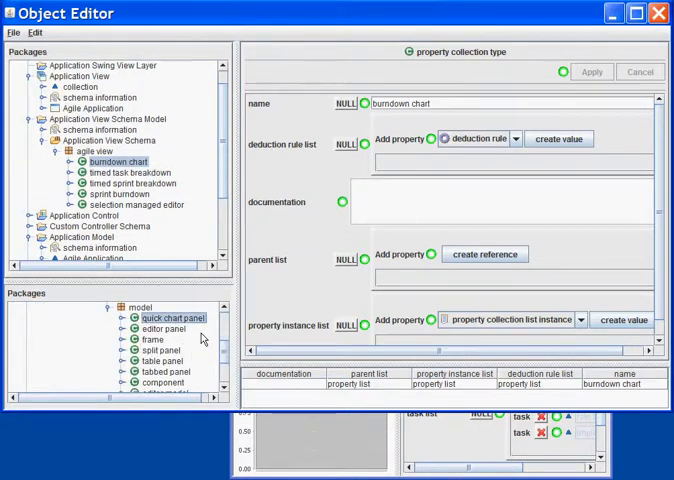
left_click(484, 253)
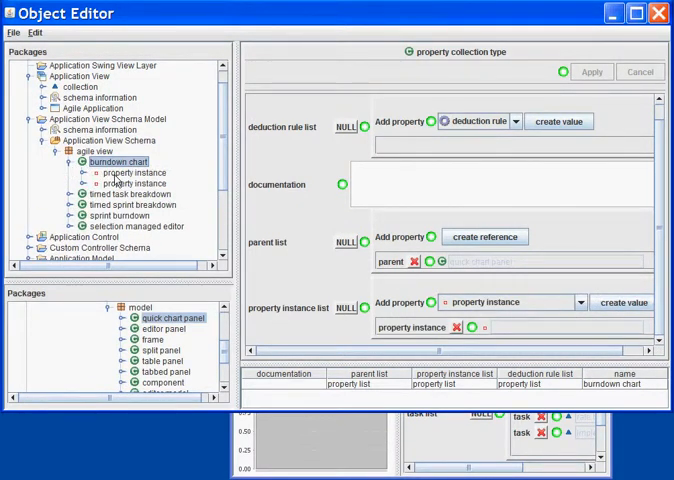
Name burndown chart's two property instances 'selection manager' and 'sprint burndown'.
left_click(124, 172)
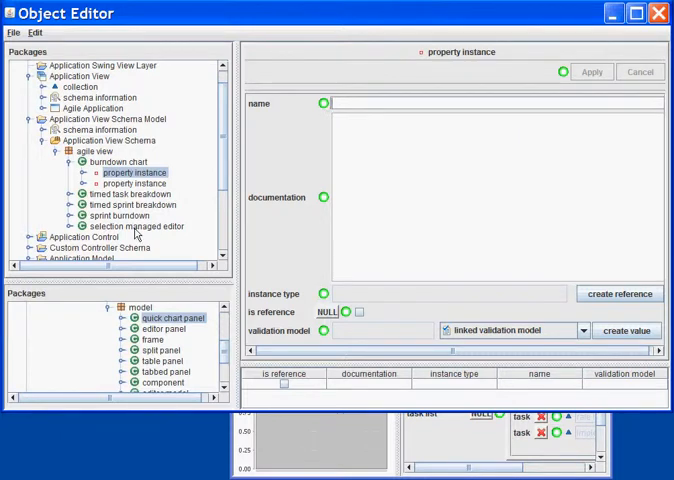
left_click(137, 222)
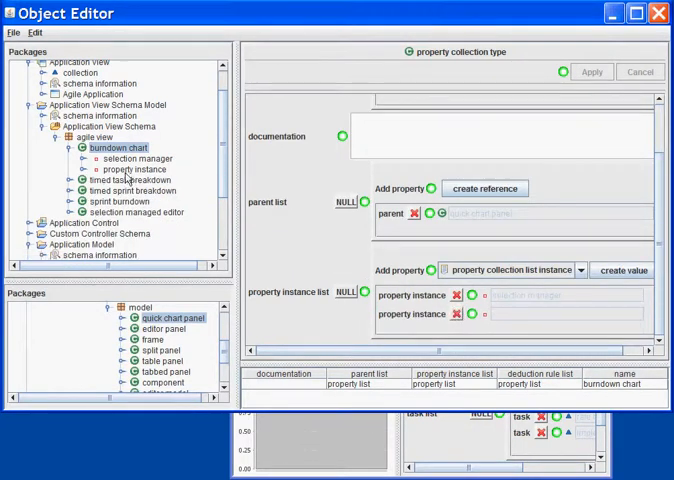
left_click(120, 169)
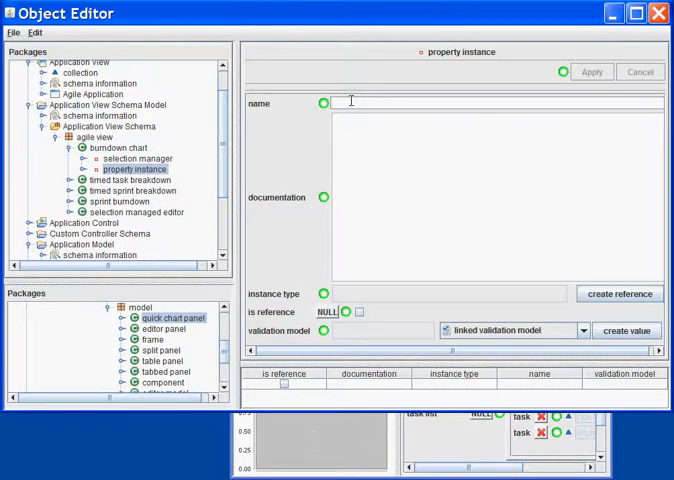
type("sprint burndw")
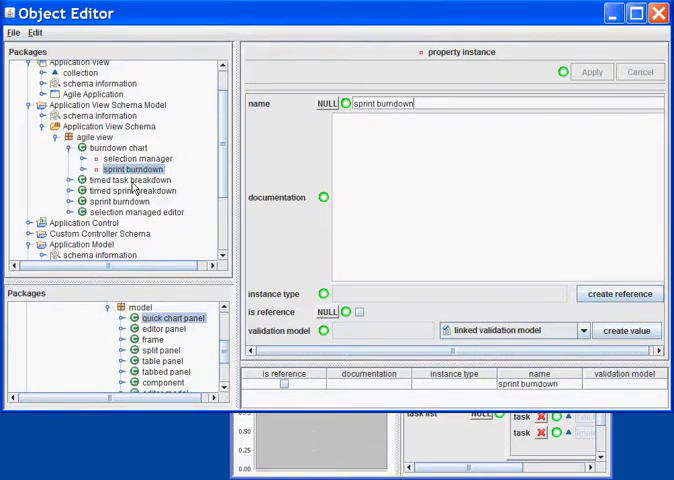
left_click(118, 201)
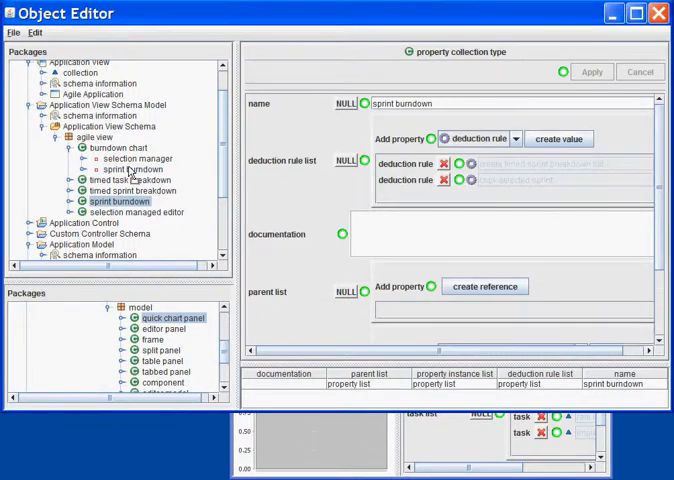
left_click(137, 158)
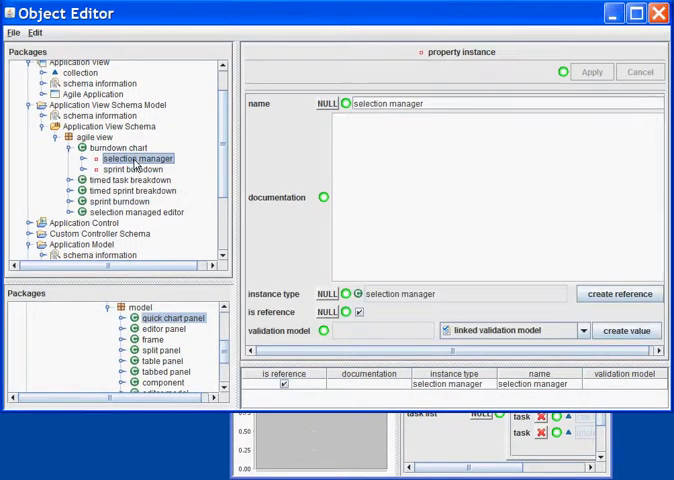
left_click(118, 147)
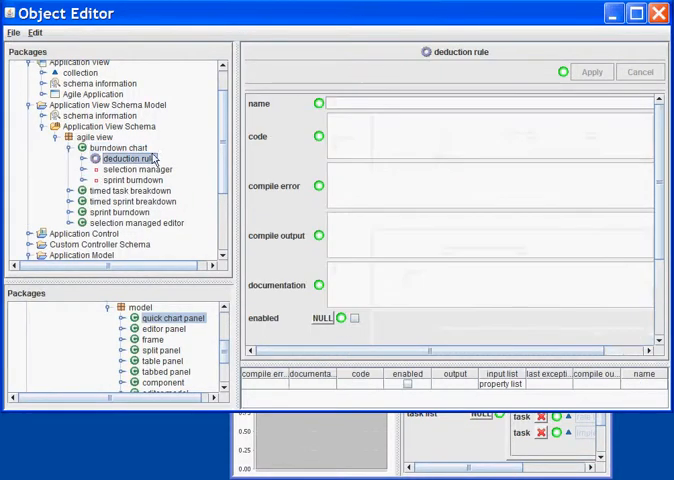
Name the rule 'set displayed sprint' and reference sprint burndown's linked sprint as output.
type("s")
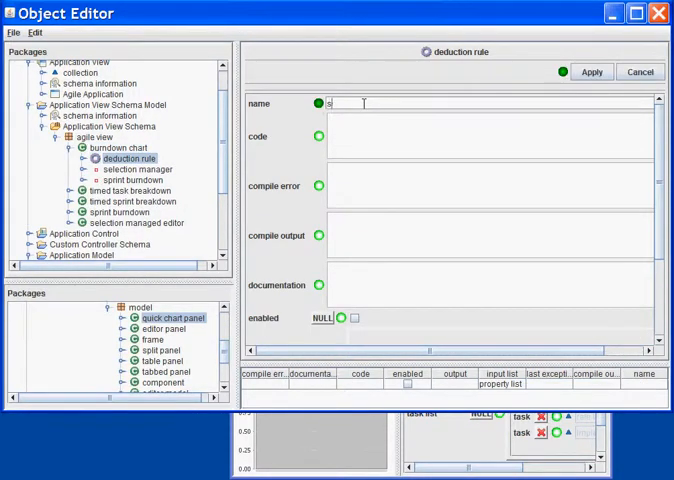
type("et displayed sprint")
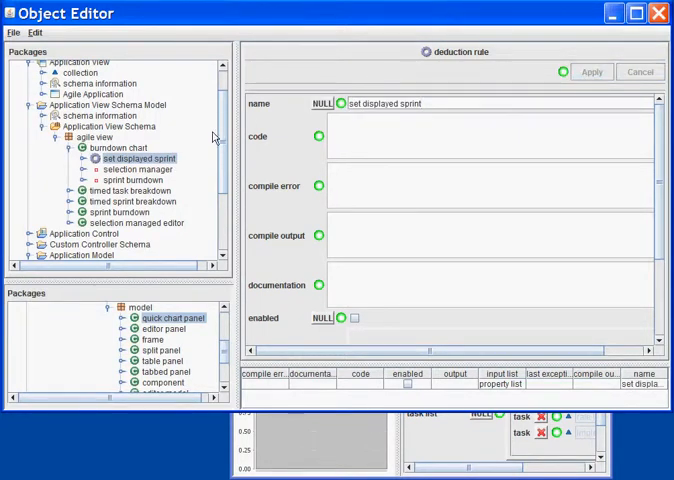
mouse_move(660, 321)
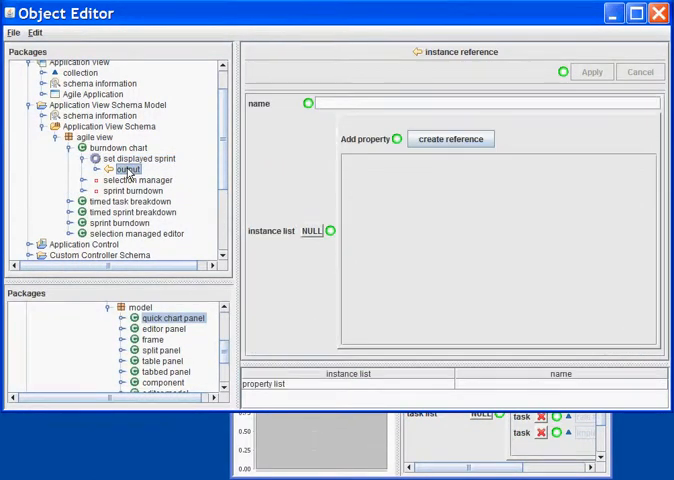
left_click(133, 190)
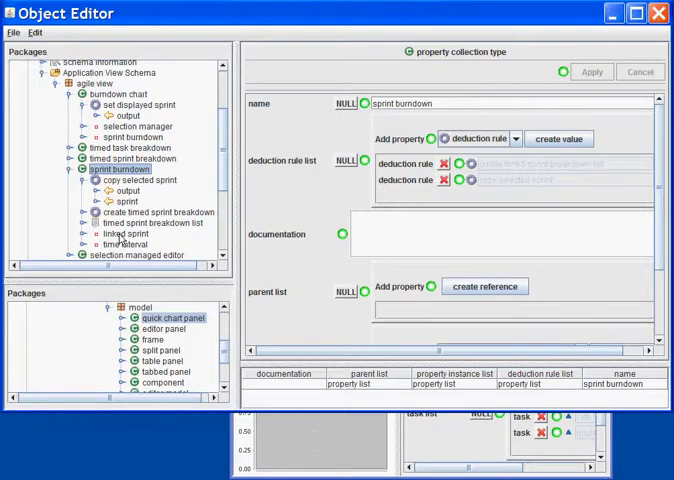
left_click(126, 233)
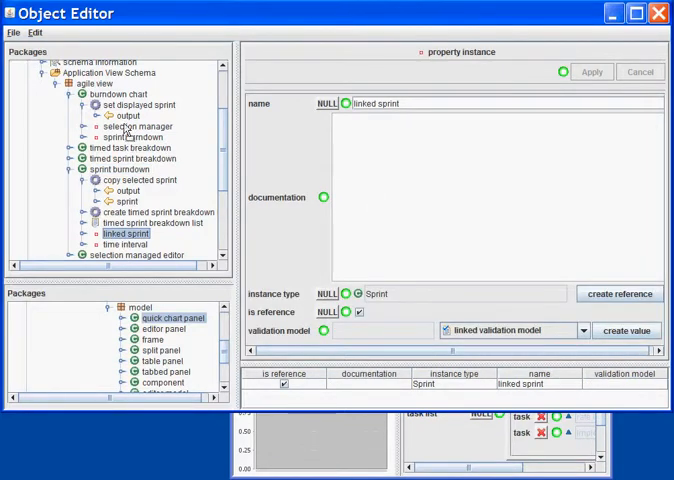
left_click(124, 116)
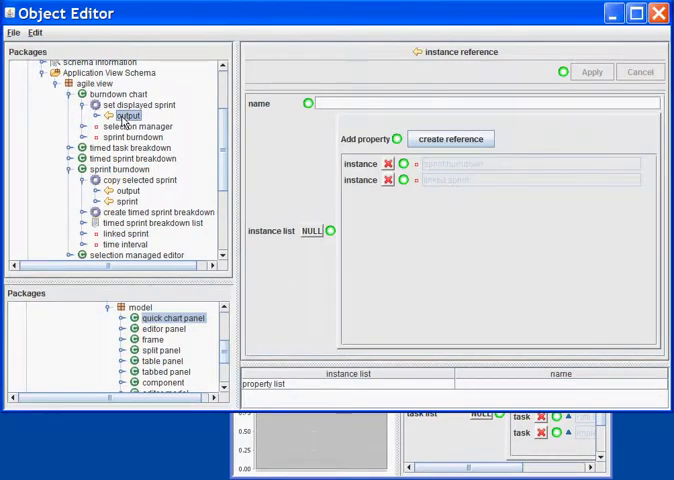
left_click(142, 104)
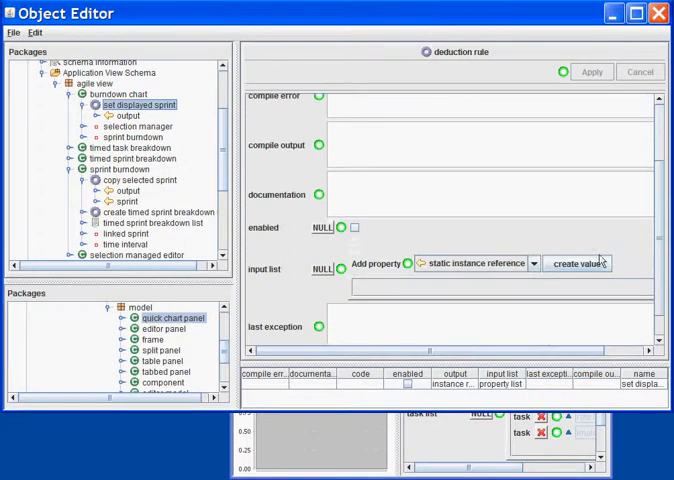
Add a selectedList input referencing the selection manager's selection to the rule.
left_click(580, 263)
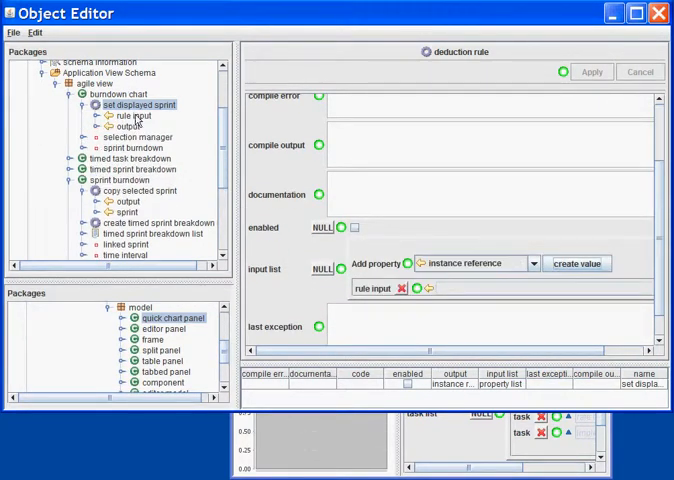
left_click(133, 116)
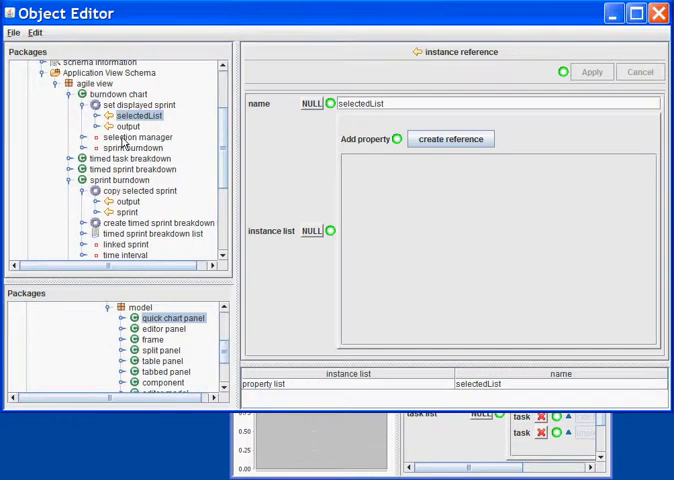
left_click(140, 137)
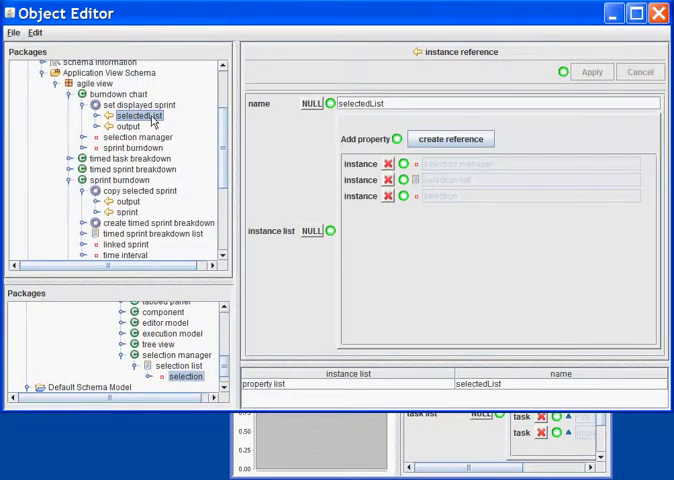
left_click(139, 105)
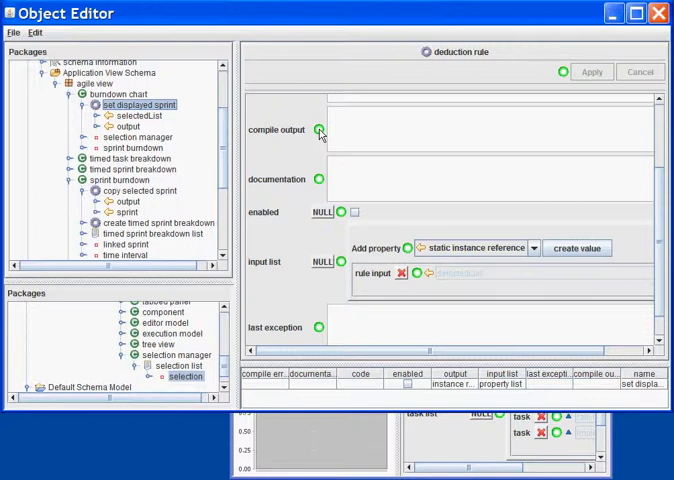
Add a static input named sprintType that references the Sprint collection.
left_click(577, 247)
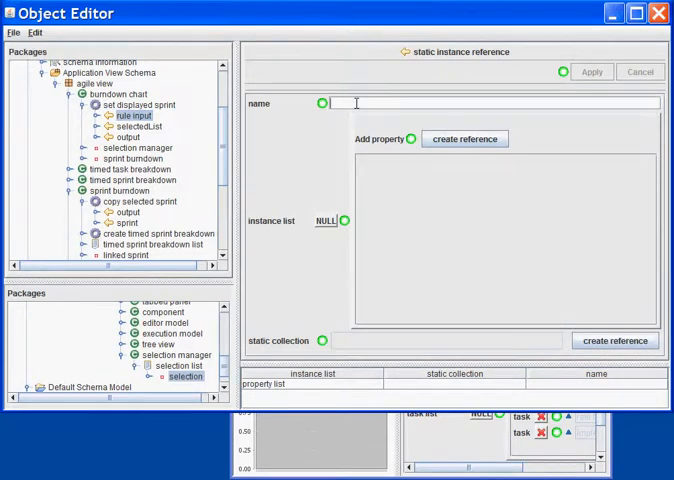
type("sprintType")
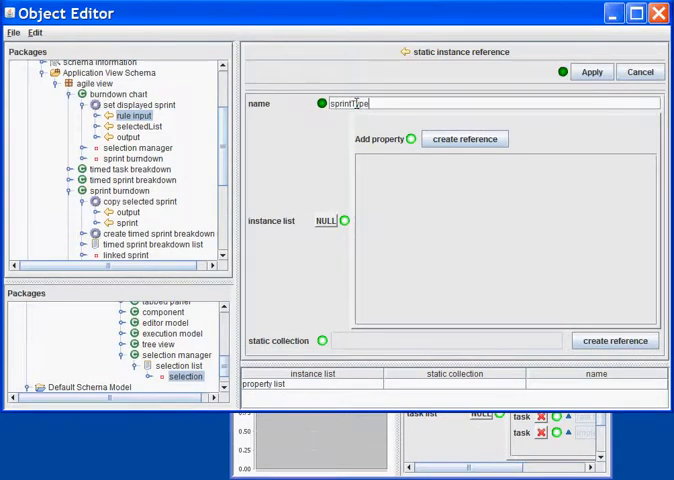
left_click(592, 71)
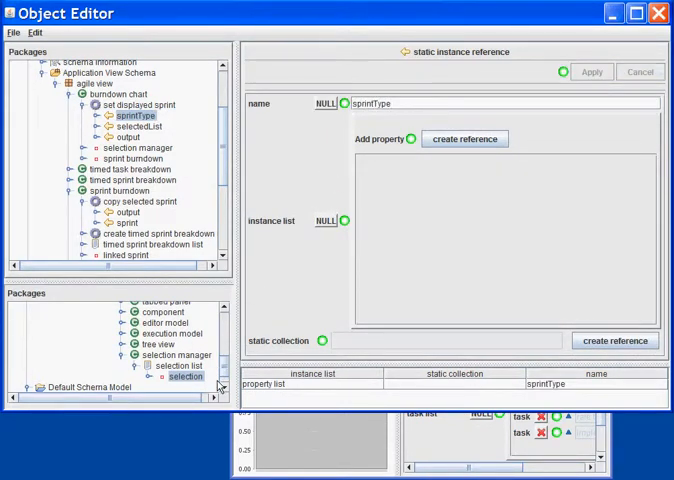
scroll("down", 3)
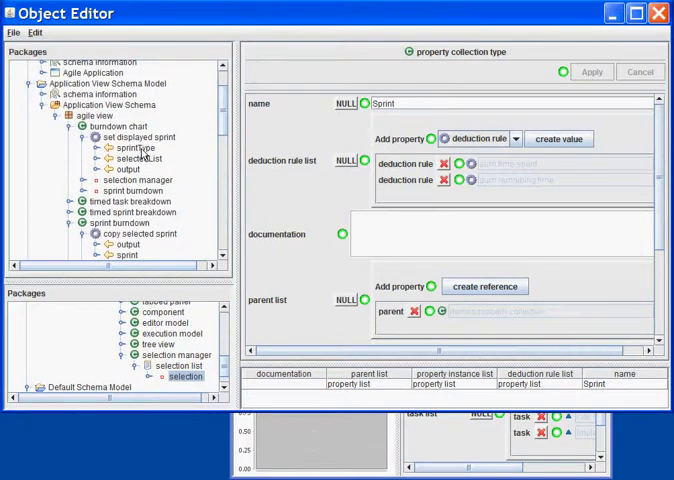
left_click(130, 148)
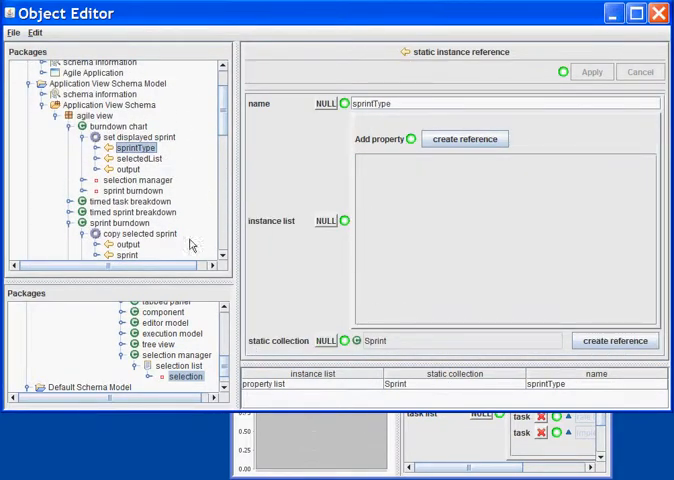
left_click(138, 137)
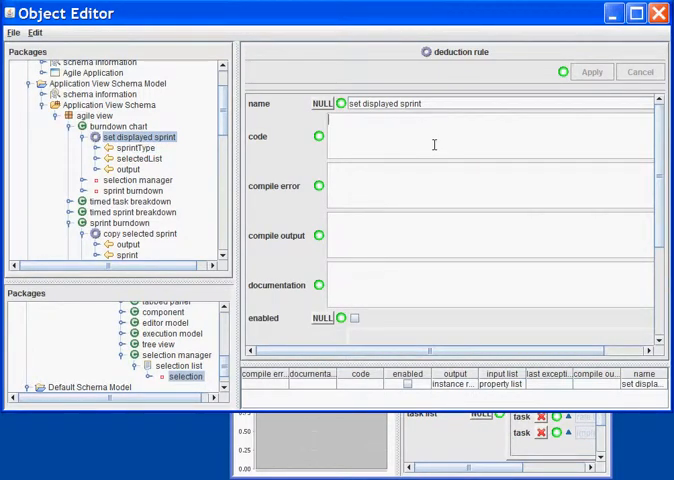
Code 'return findParentOfType(...filterList(selectedList, true), sprintType, false)', enable and apply.
type("return")
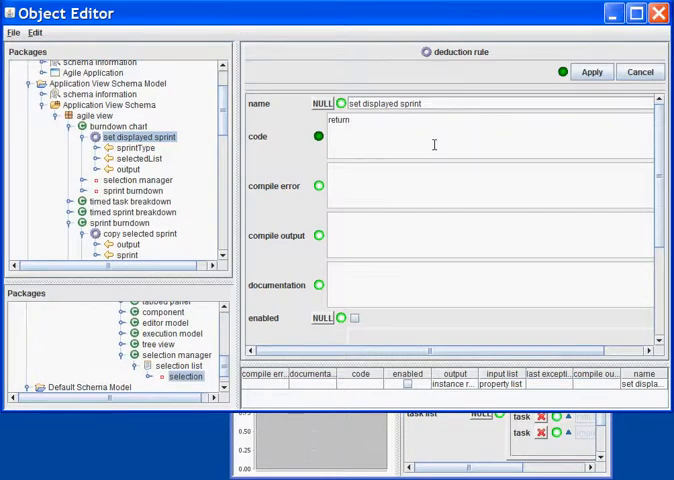
type("findPare")
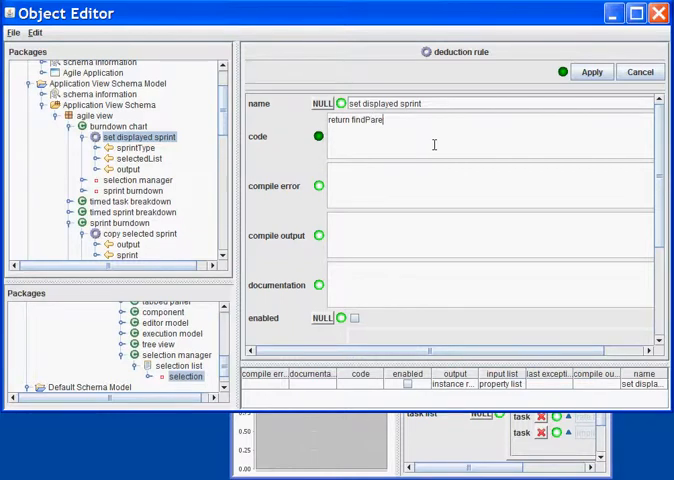
type("ntOfType(")
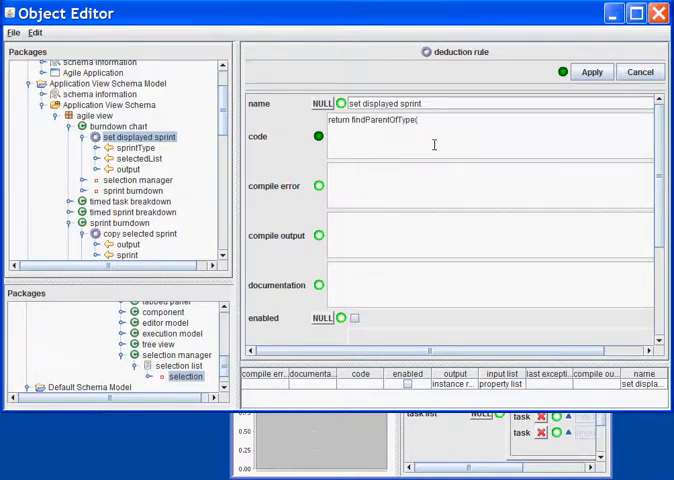
type("cor")
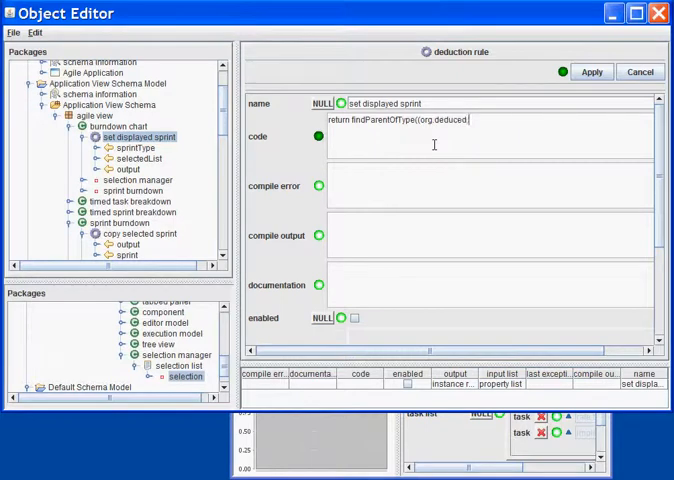
type(".PropertyCollection")
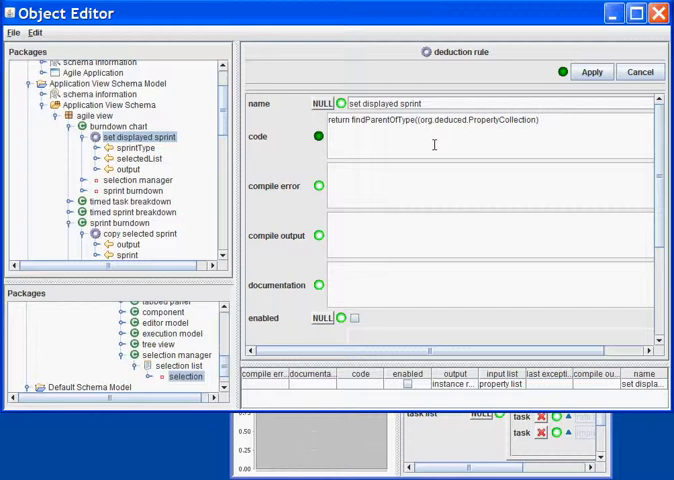
type(".filterList")
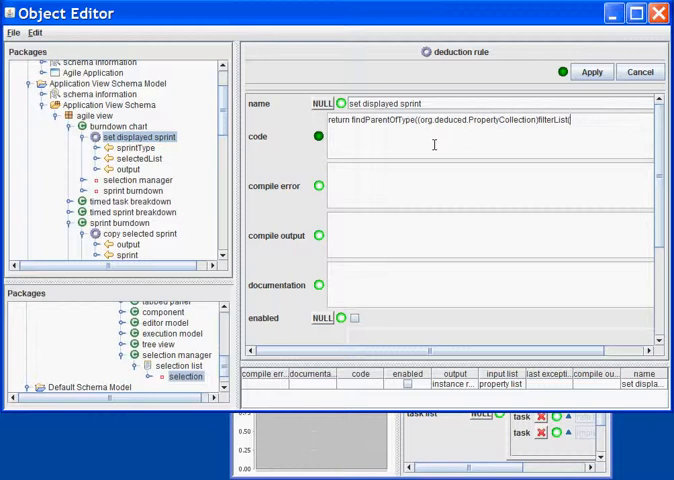
type("(selectedList,true), sprintType, false);")
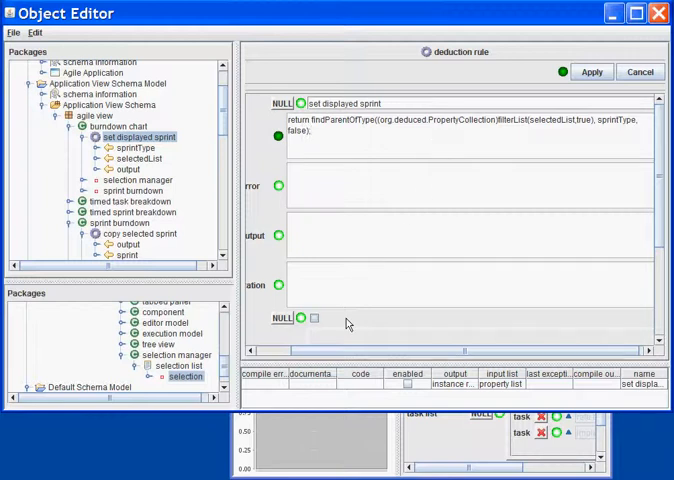
left_click(593, 72)
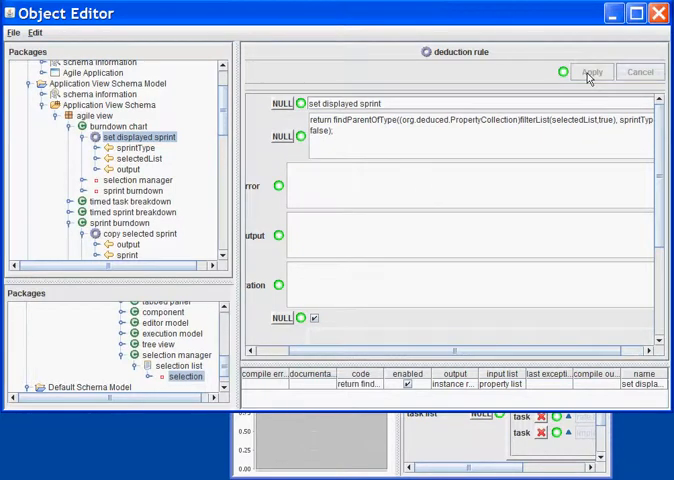
left_click(113, 127)
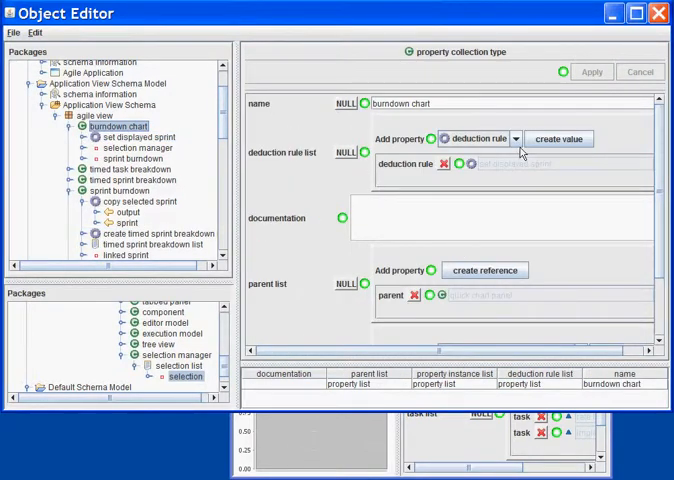
Create a deduction rule on burndown chart and type 'fill chart data' as its name.
left_click(127, 136)
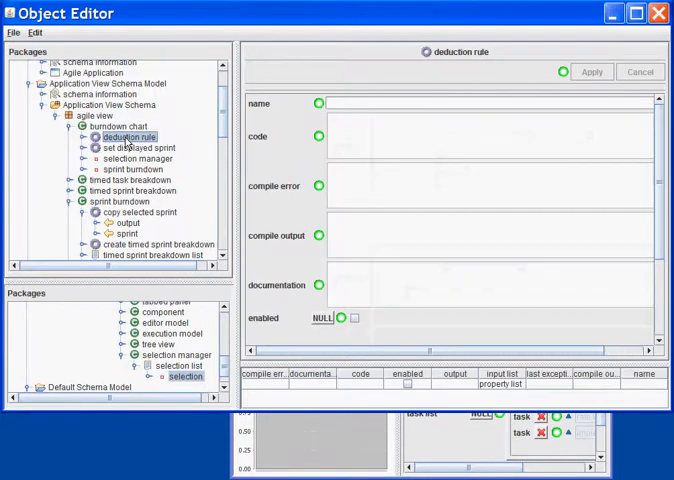
left_click(129, 168)
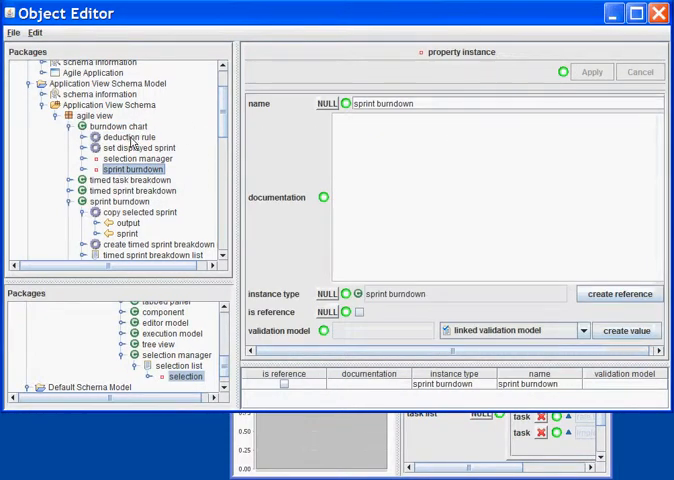
left_click(128, 137)
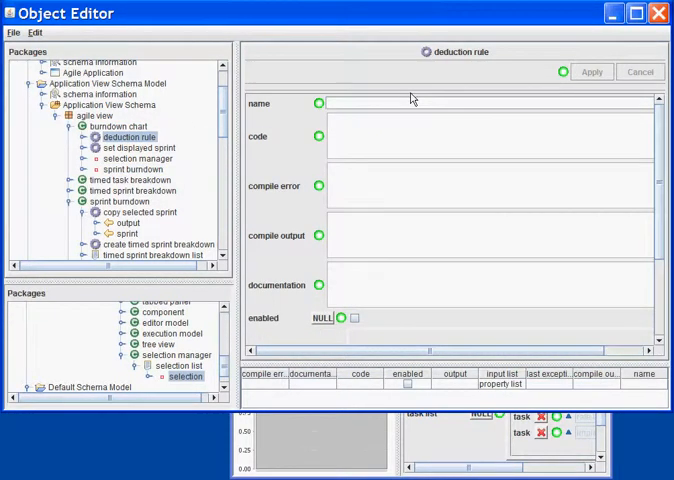
type("fill chart data")
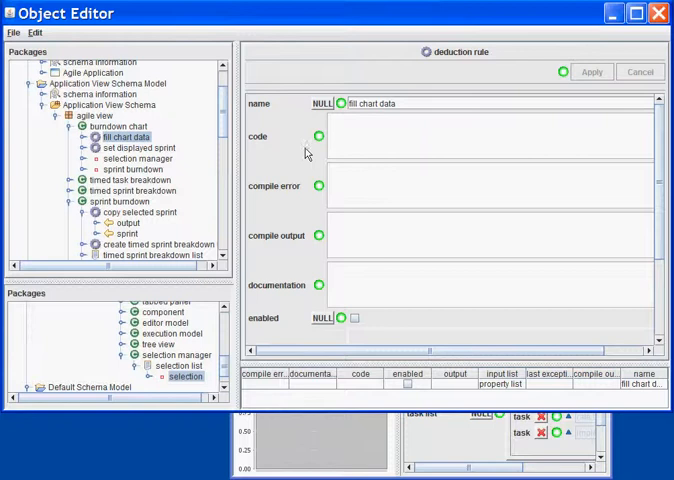
mouse_move(375, 168)
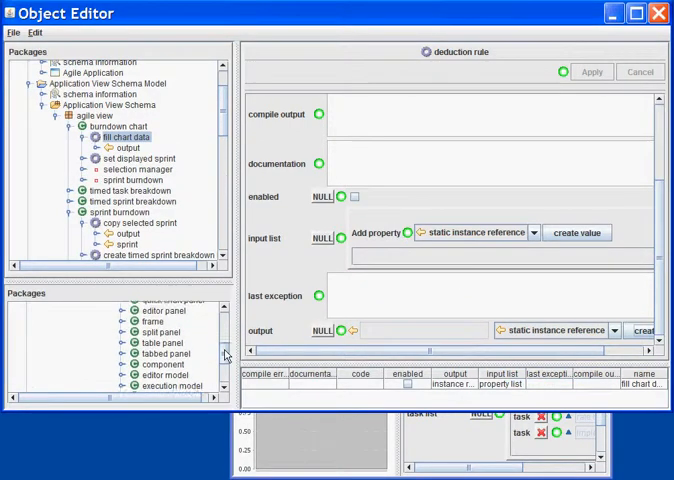
Add instance reference input 'listToFill' linked to quick chart panel's collection list.
scroll("down", 3)
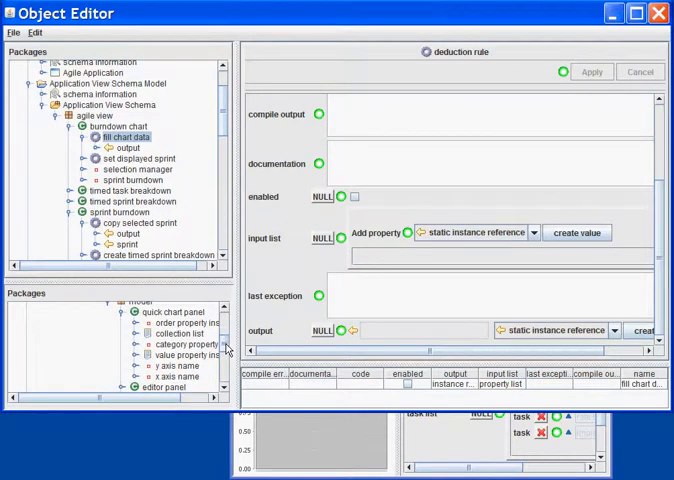
left_click(128, 148)
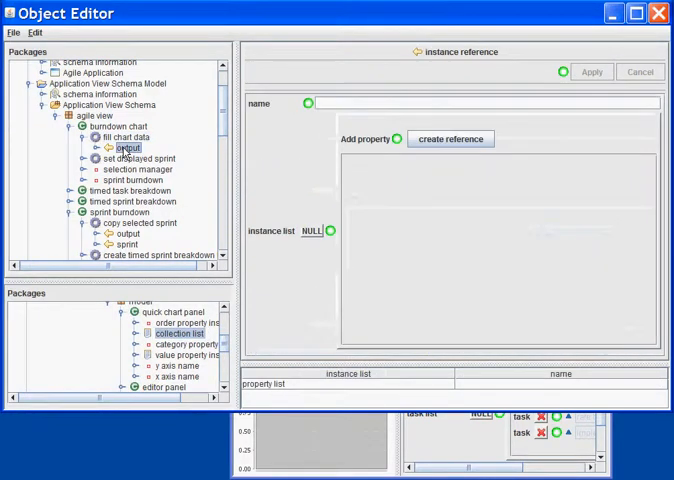
left_click(124, 137)
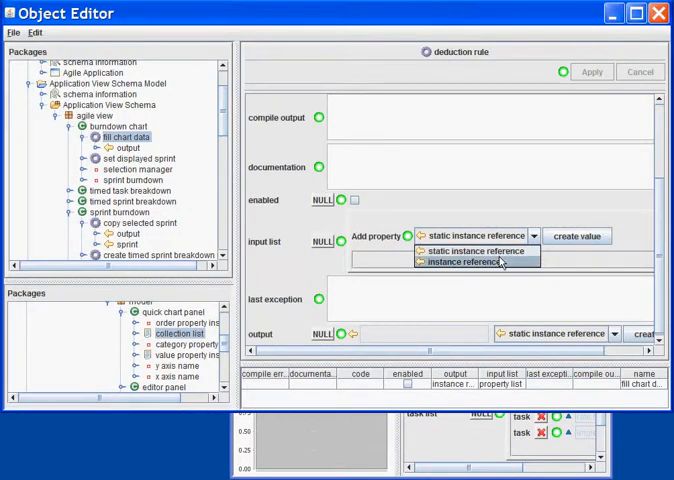
left_click(470, 262)
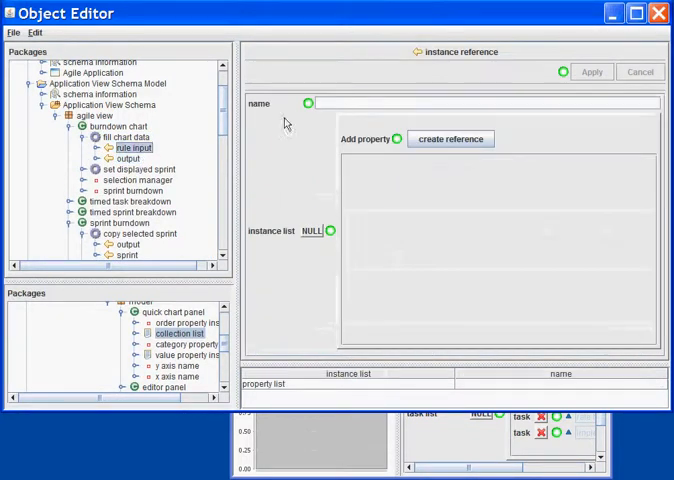
type("listToFillcollection list")
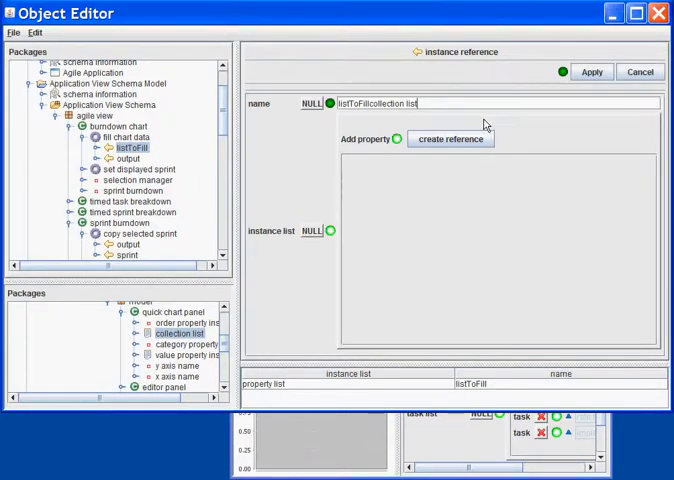
left_click(451, 138)
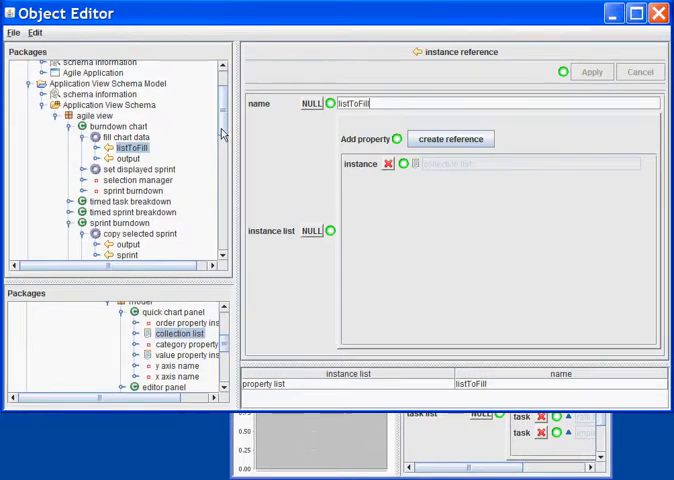
left_click(126, 137)
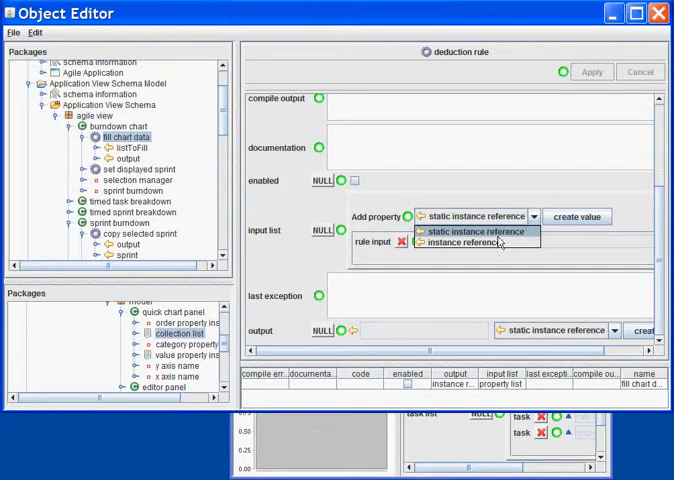
Add an instance reference input named 'listOfValues' to fill chart data.
left_click(472, 248)
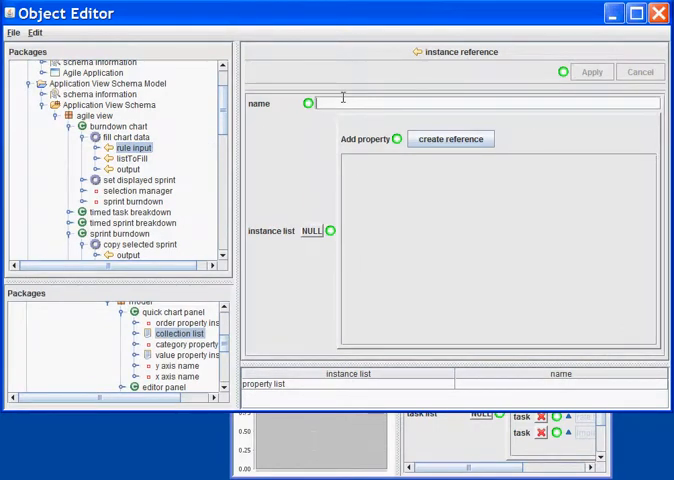
type("listOff")
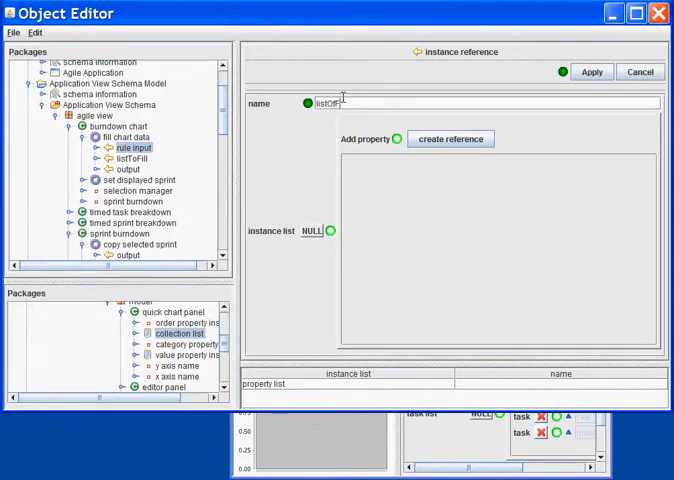
type("listOfValues")
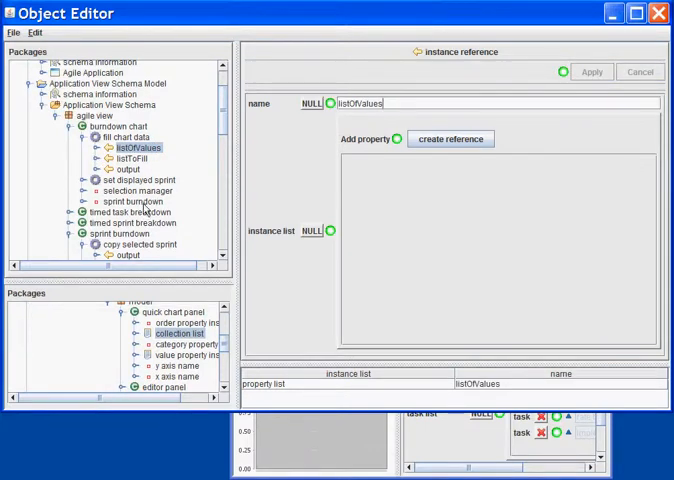
left_click(132, 201)
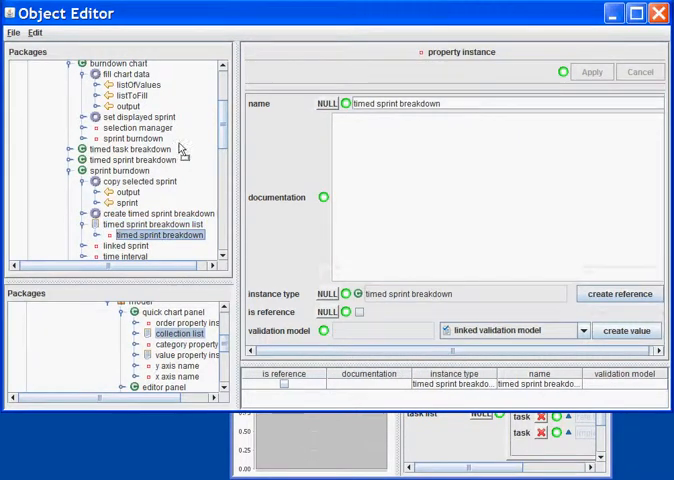
left_click(127, 76)
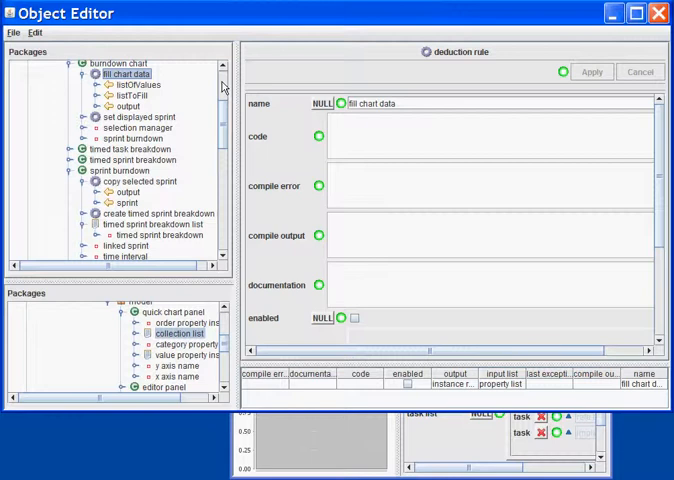
Write the rule code 'return fillList(listToFill, listOfValues, true);'.
left_click(373, 137)
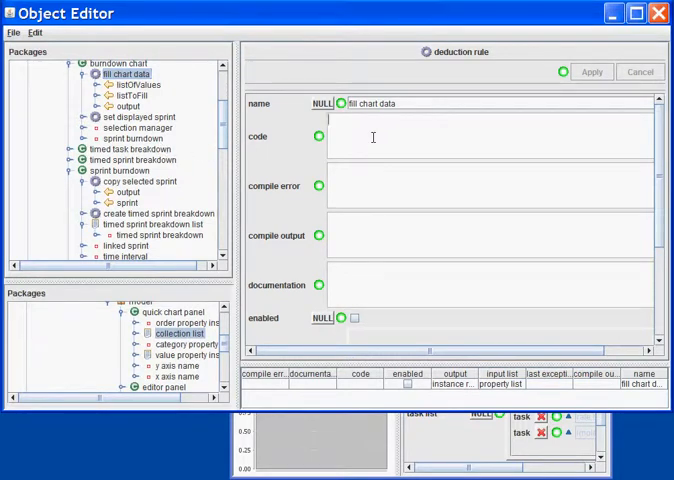
type("return")
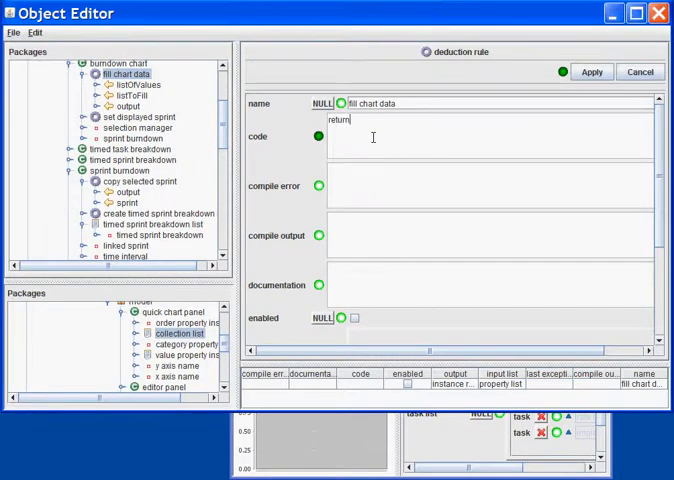
type("fillList(")
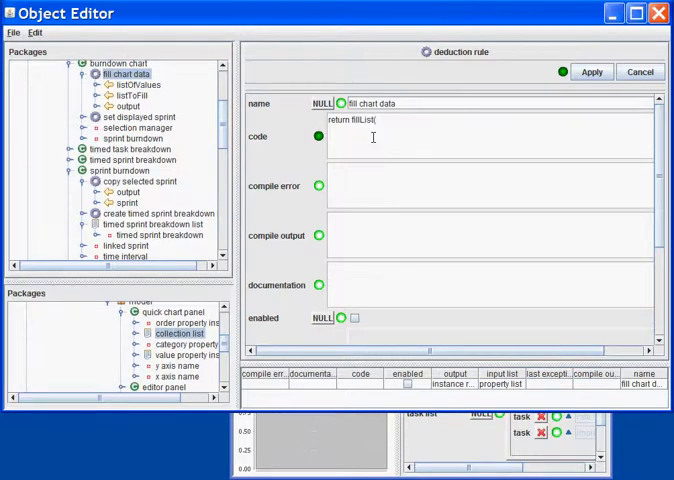
type("listToFill,")
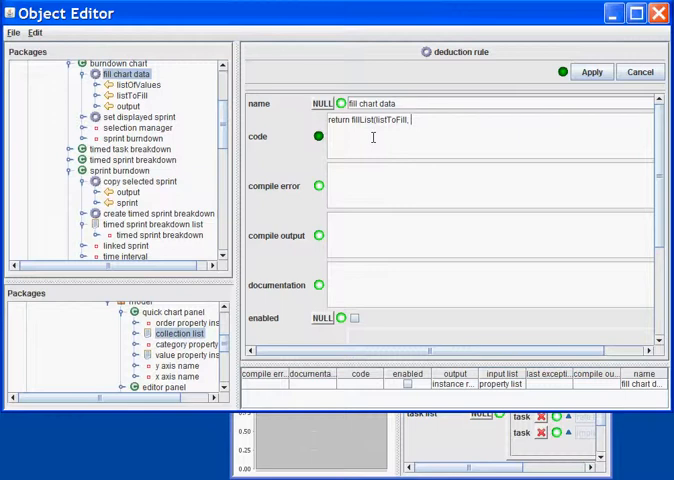
type("listOf")
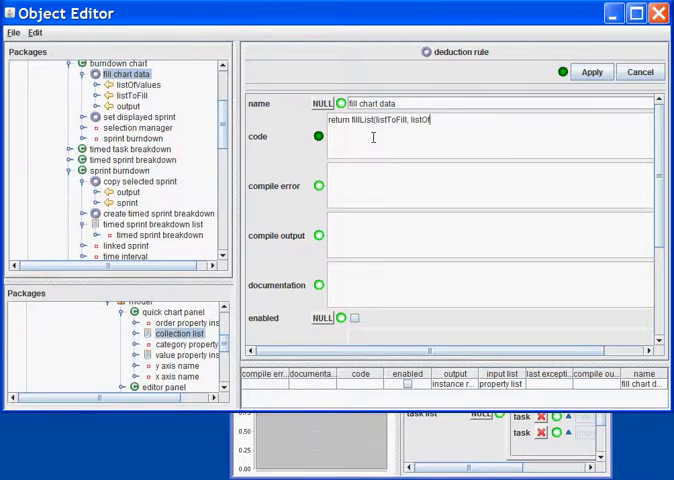
type("Values")
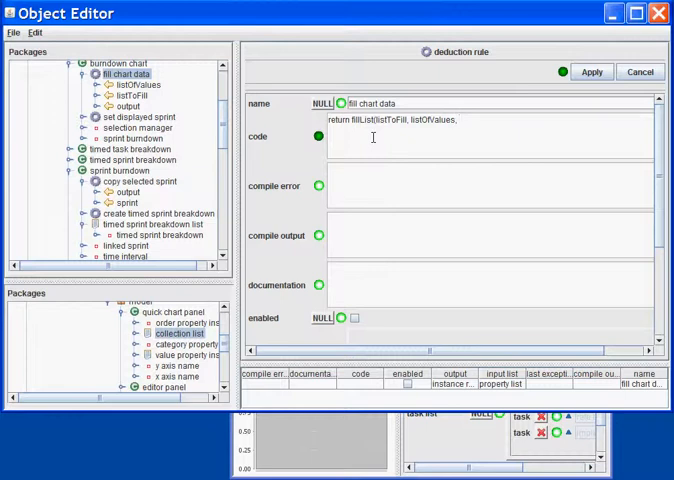
type(", true);")
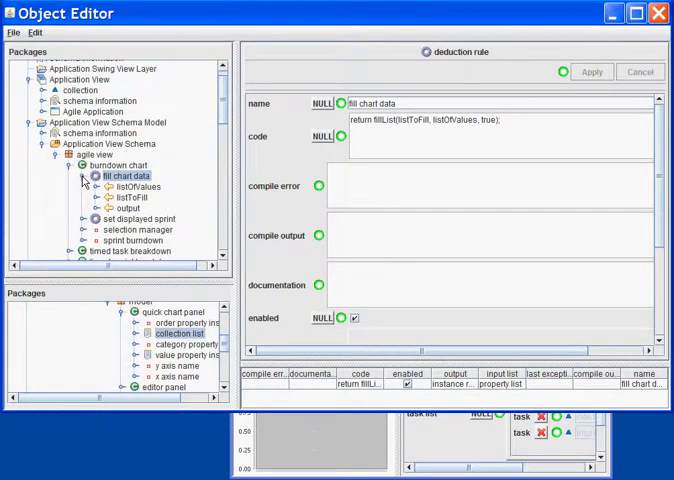
Expand Agile Application's view components and name the nested burndown chart 'Burndown'.
left_click(118, 165)
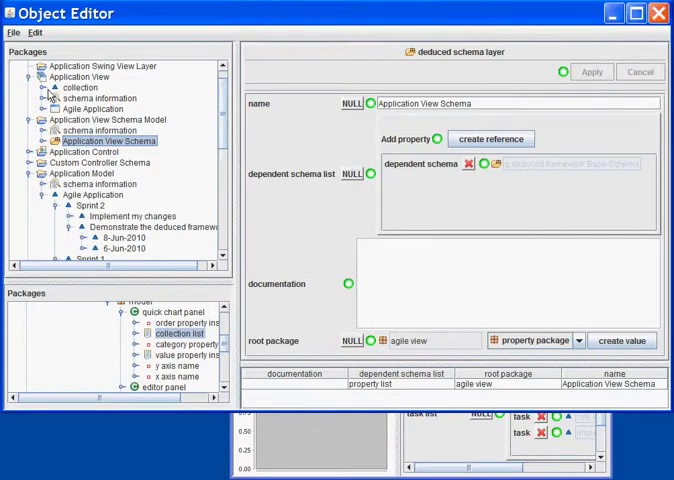
left_click(61, 108)
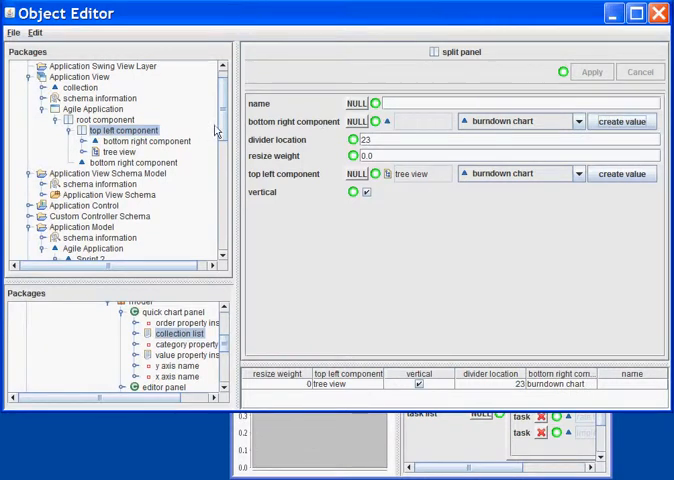
left_click(151, 141)
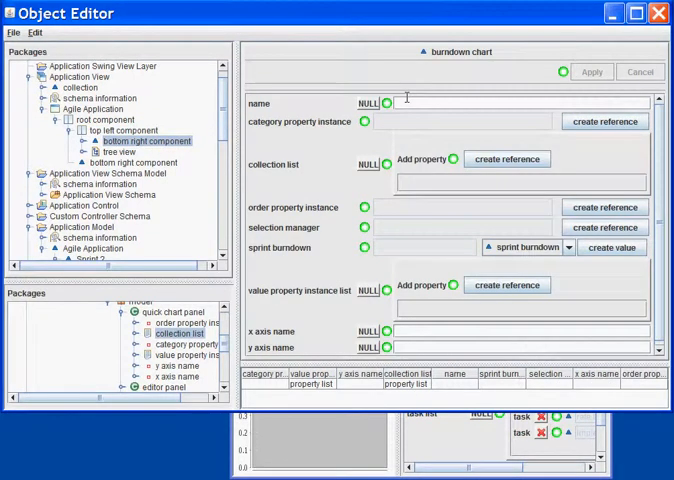
type("Burndown")
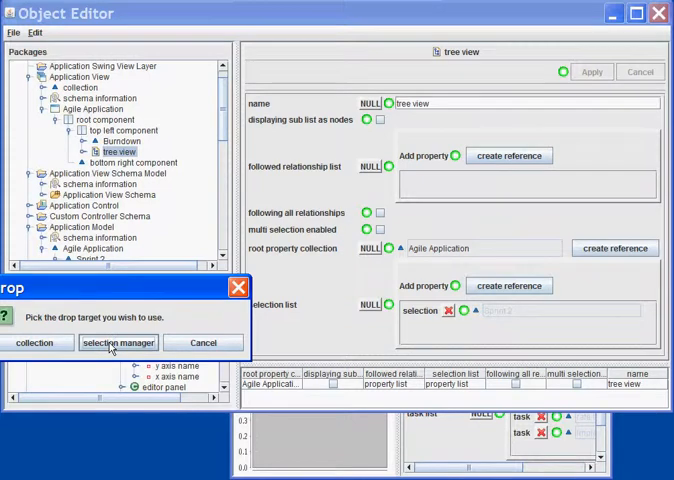
Set the tree view as Burndown's selection manager and check its filled collection list.
left_click(117, 342)
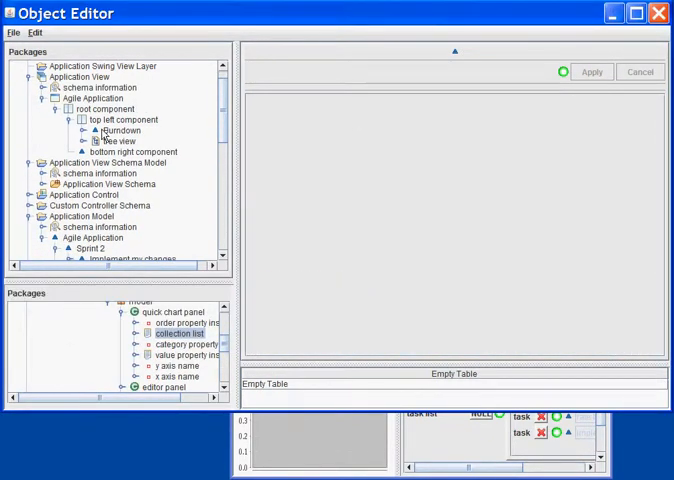
left_click(120, 130)
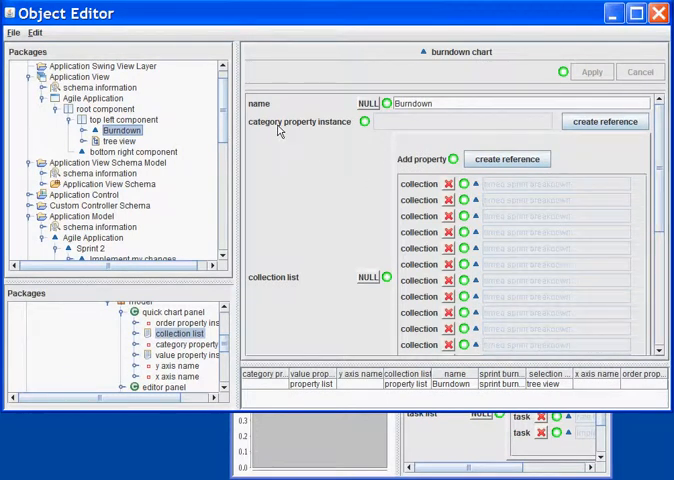
mouse_move(385, 465)
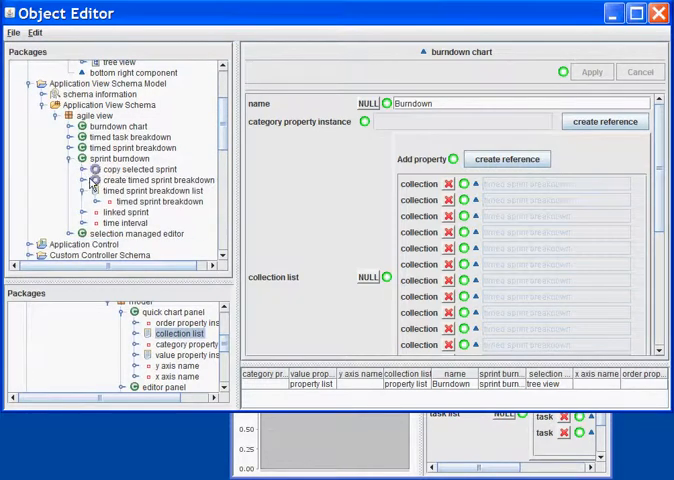
Make the timed sprint breakdown's breakdown time the Burndown chart's category property instance.
left_click(127, 222)
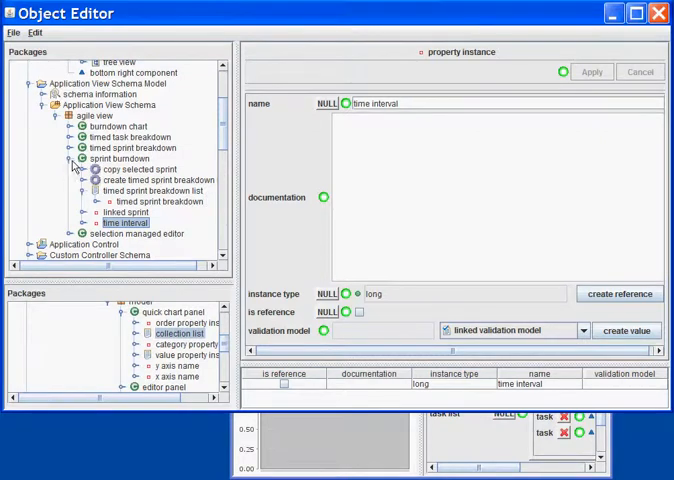
left_click(140, 148)
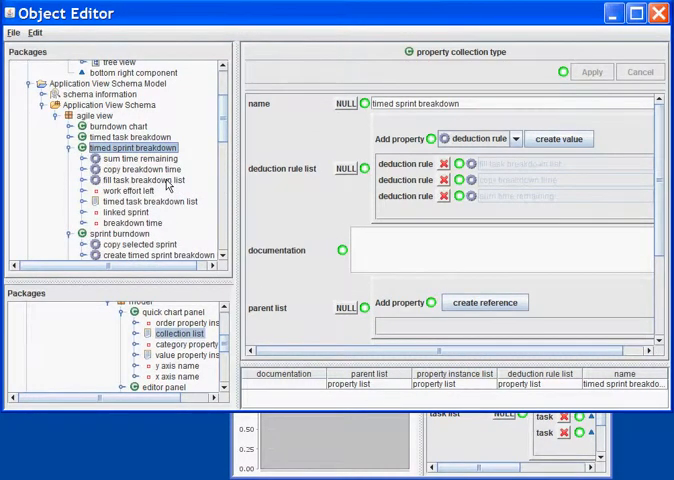
left_click(127, 223)
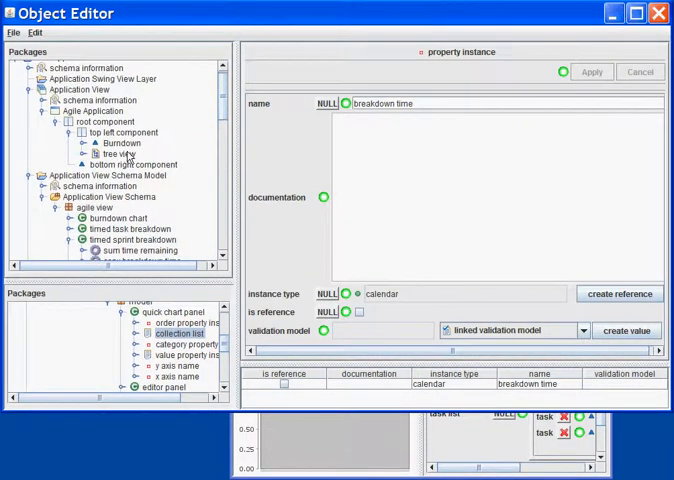
left_click(121, 143)
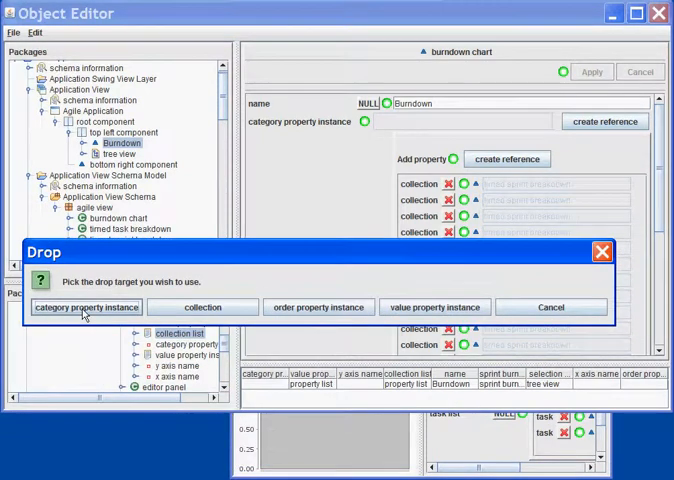
left_click(85, 307)
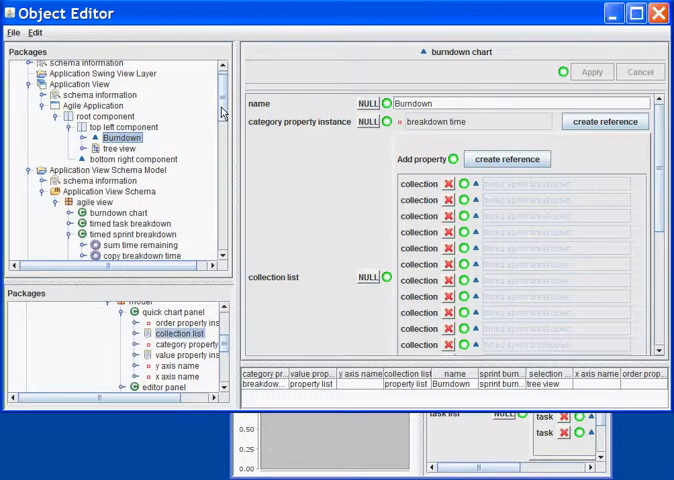
Drop work effort left onto the Burndown chart, bringing up the drop choices.
scroll("down", 3)
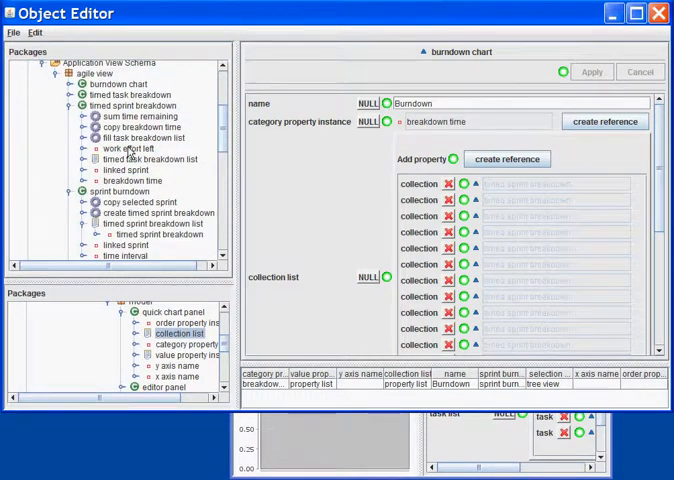
left_click(130, 148)
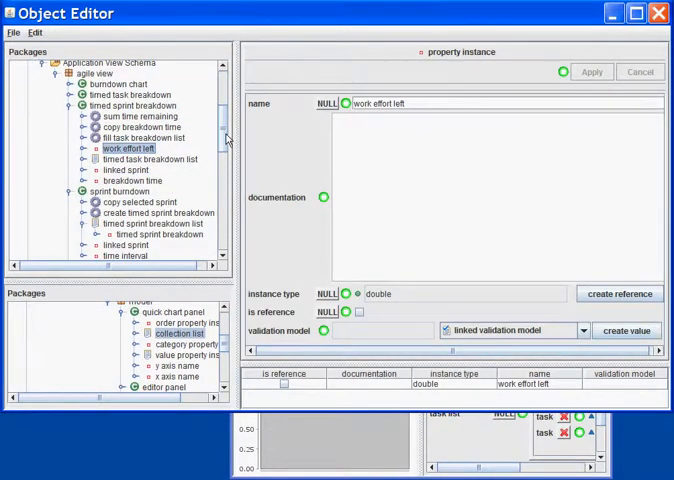
left_click(121, 151)
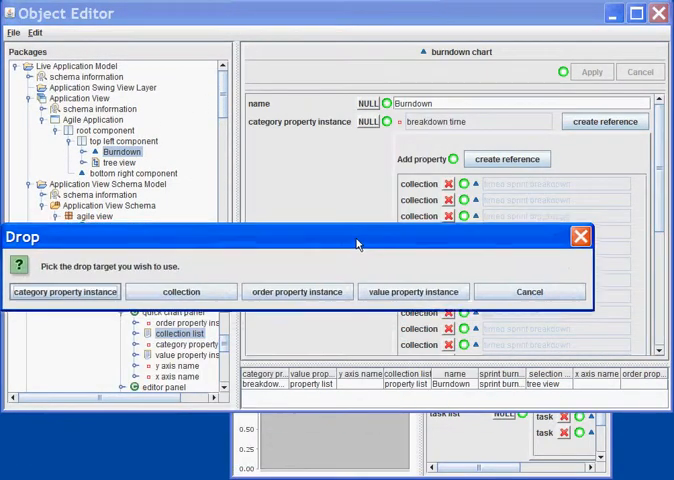
mouse_move(413, 291)
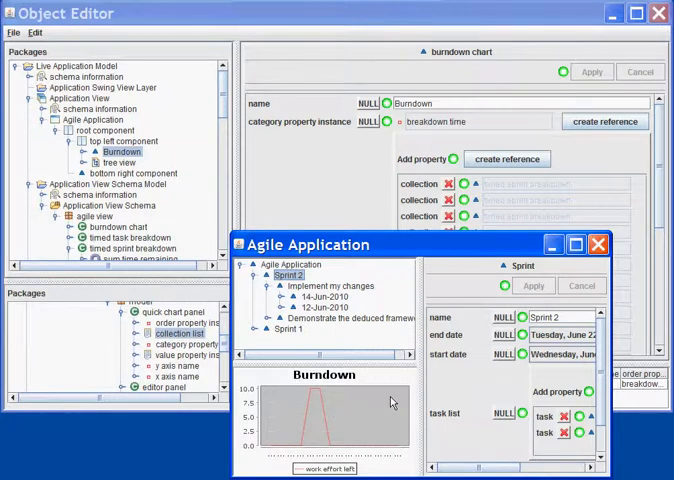
mouse_move(360, 380)
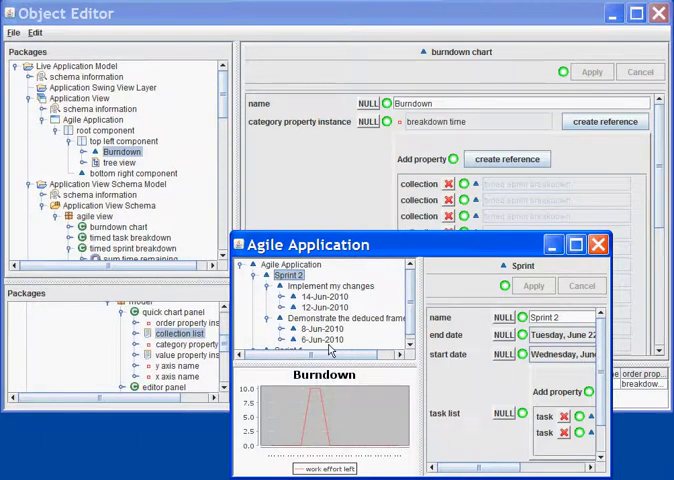
Inspect Sprint 2's 8-Jun-2010 work event in the Agile Application tree.
left_click(322, 329)
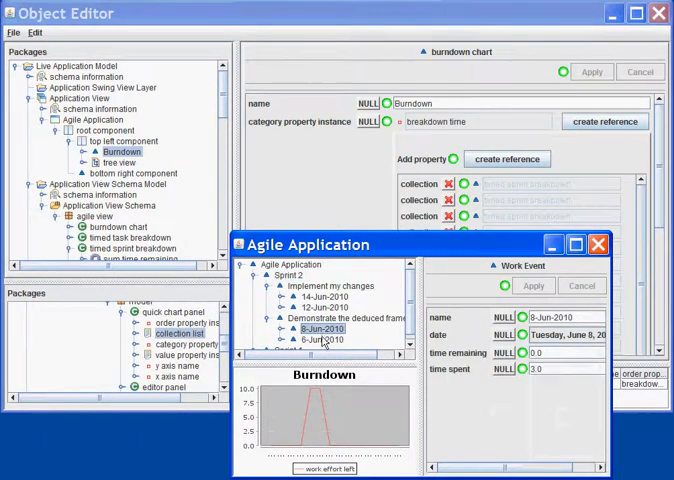
left_click(323, 338)
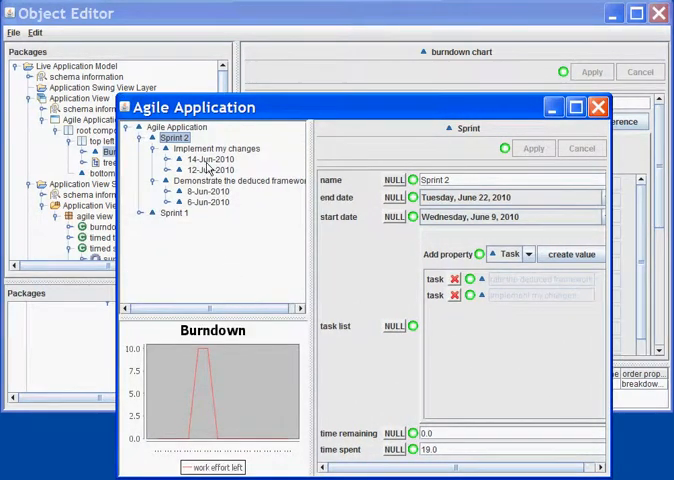
Add a 16-Jun-2010 work event under Implement my changes and edit its time spent.
left_click(205, 147)
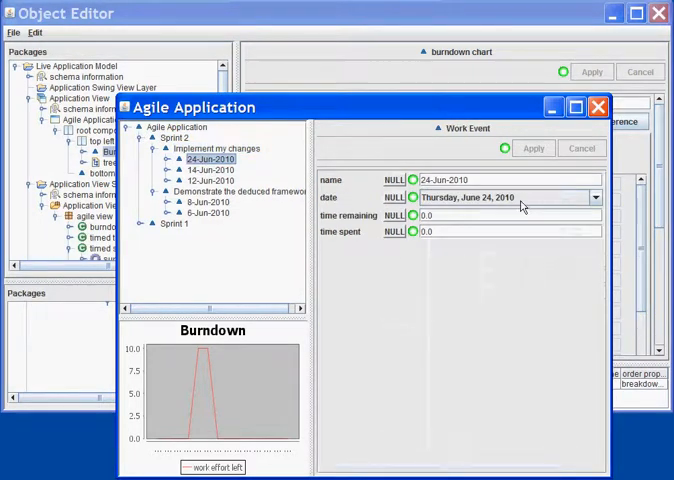
left_click(595, 196)
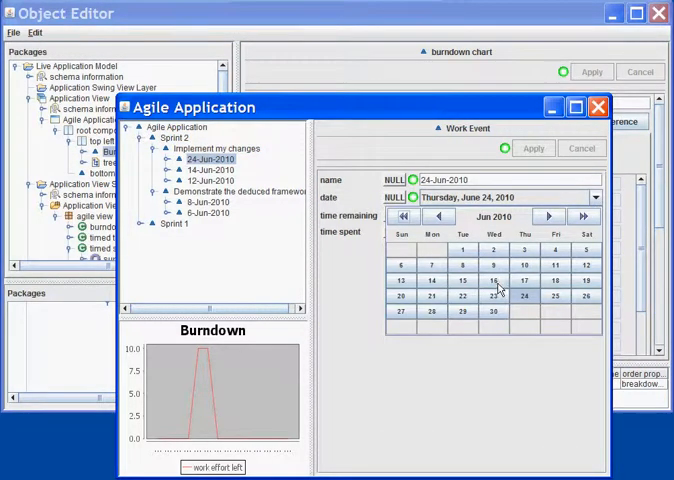
left_click(493, 281)
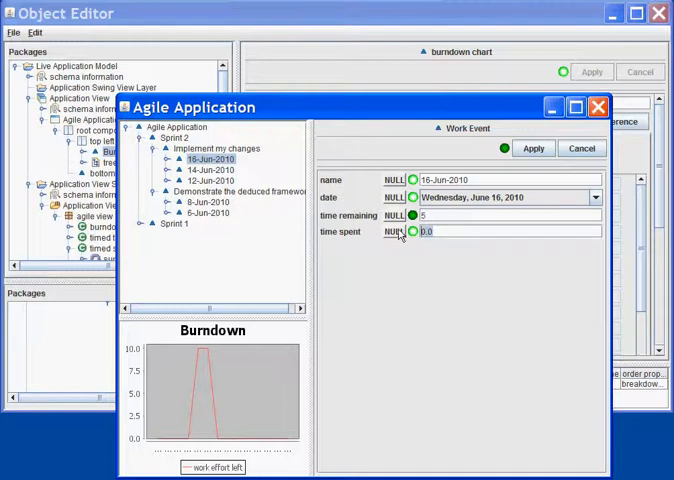
left_click(533, 147)
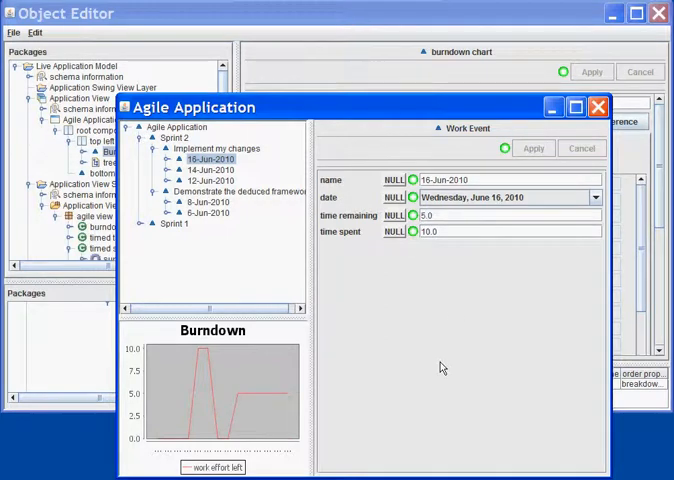
mouse_move(291, 160)
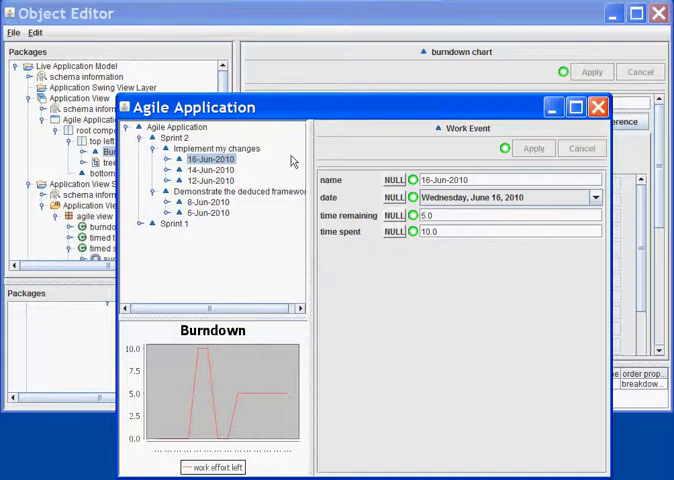